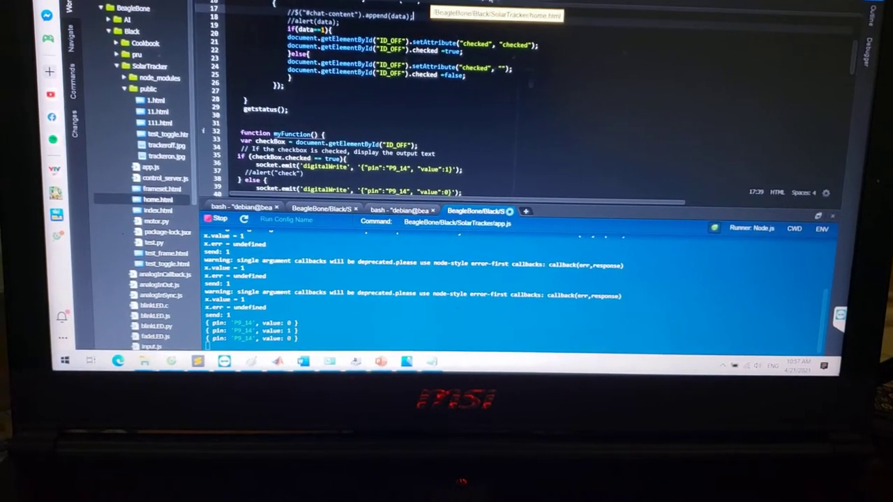
Flip the Home Control page's OFF toggle to switch the P9_14 LED on
scroll("down", 3)
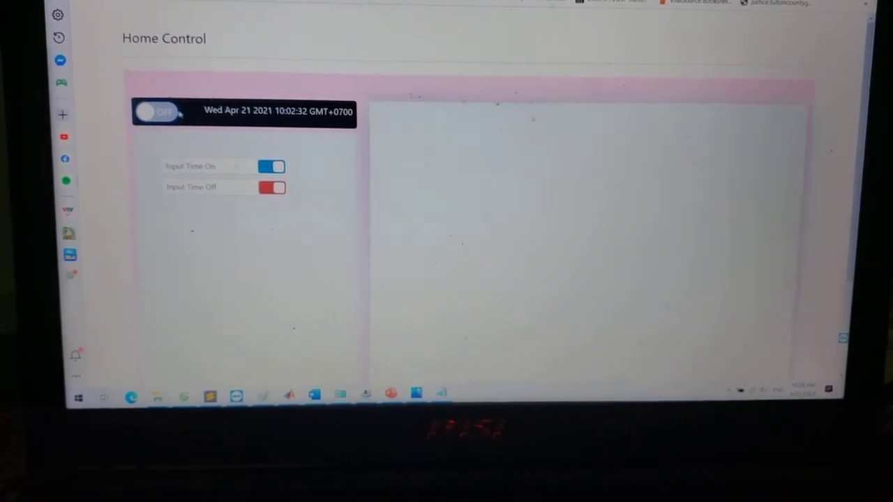
left_click(157, 113)
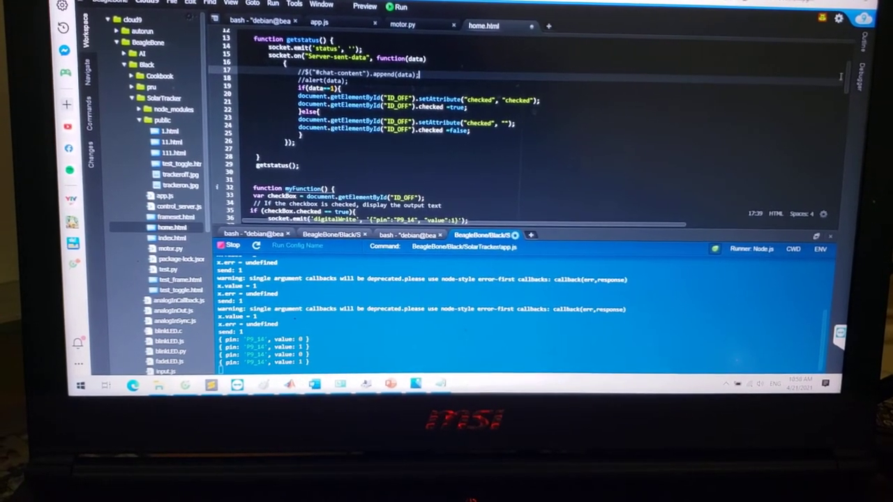
Scroll home.html down to myFunction, which writes P9_14 as 1 when checked
scroll("down", 3)
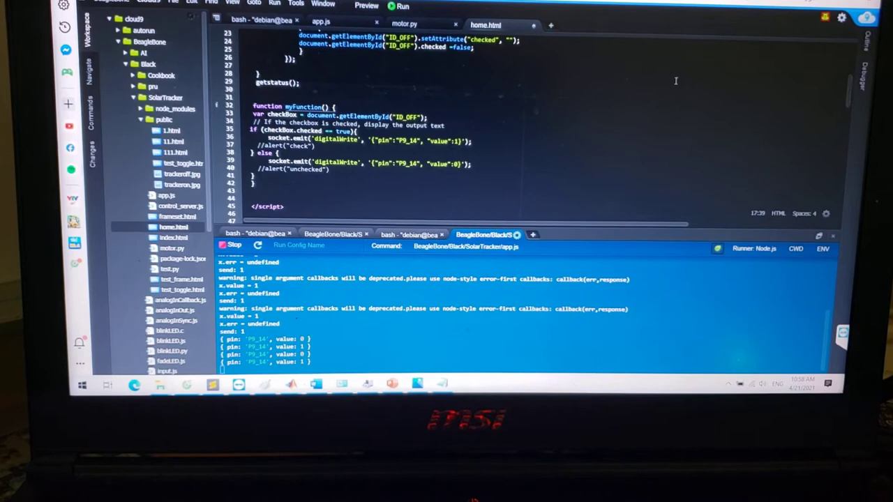